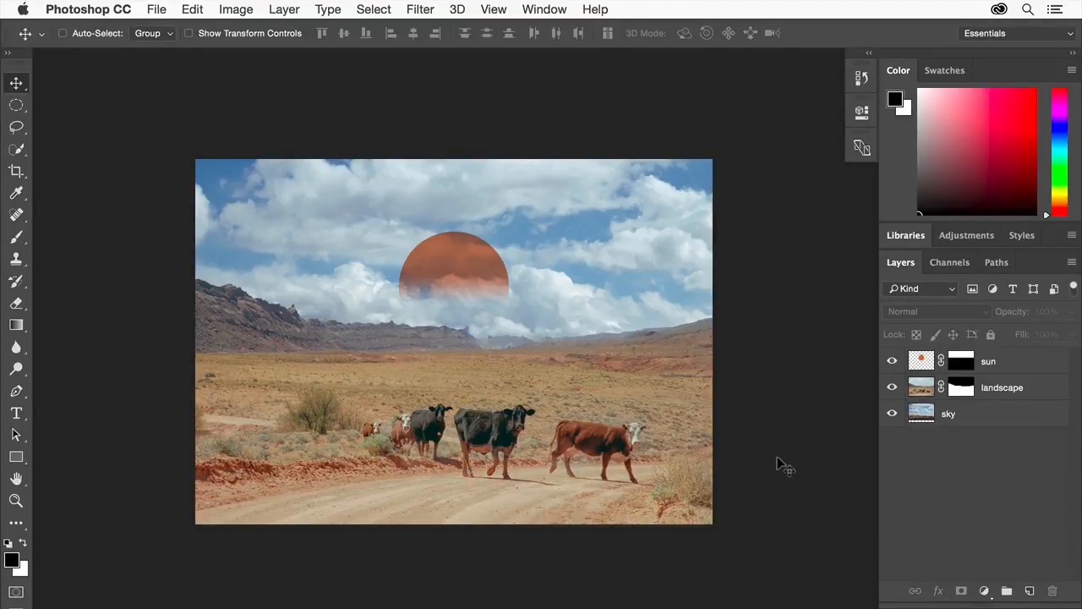
# Add a 'THE' text layer in the sky of the composite.
pyautogui.click(16, 412)
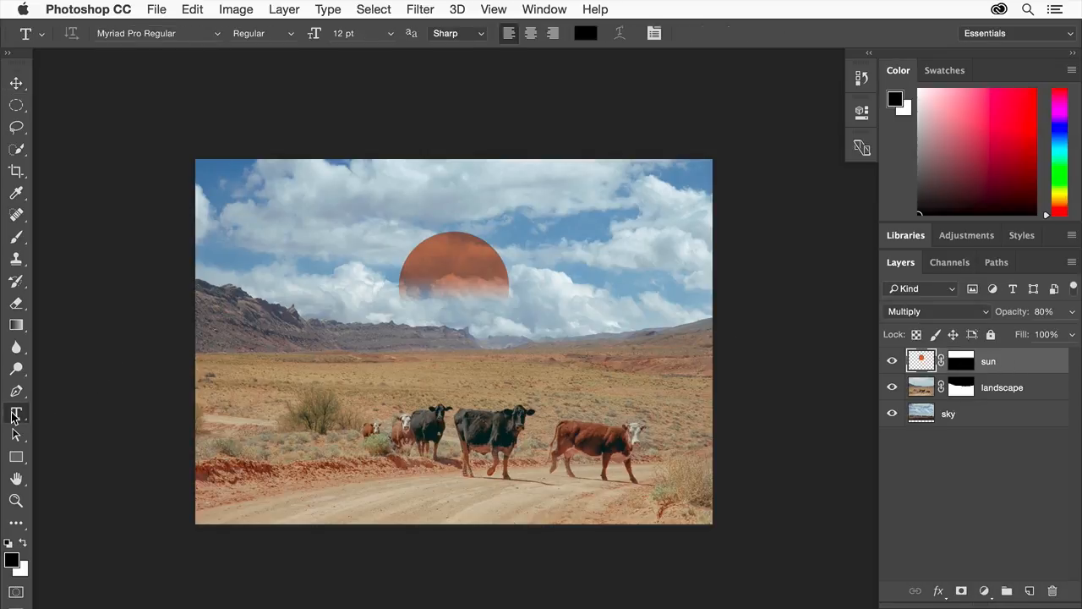
pyautogui.write('THE')
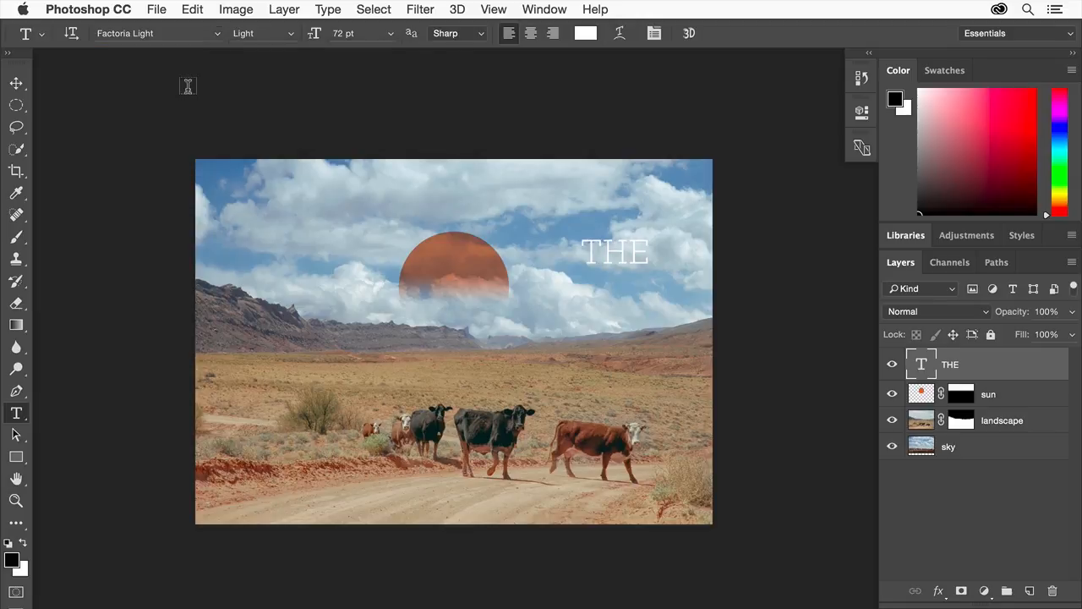
# Type 'GREAT AMERICAN WEST' as a new text layer below 'THE'.
pyautogui.write('GREAT AMERICAN WEST')
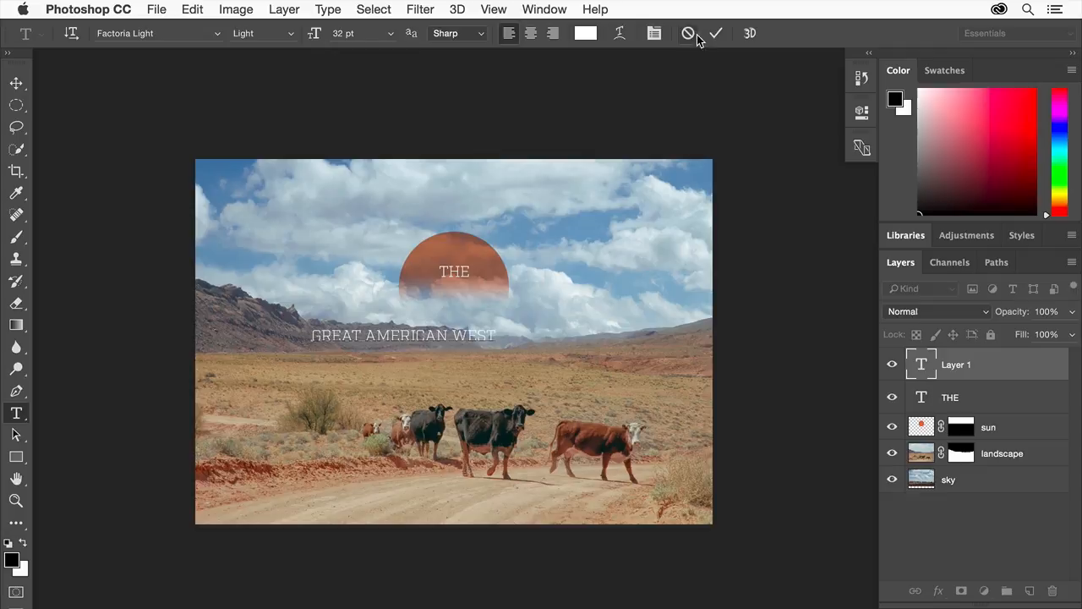